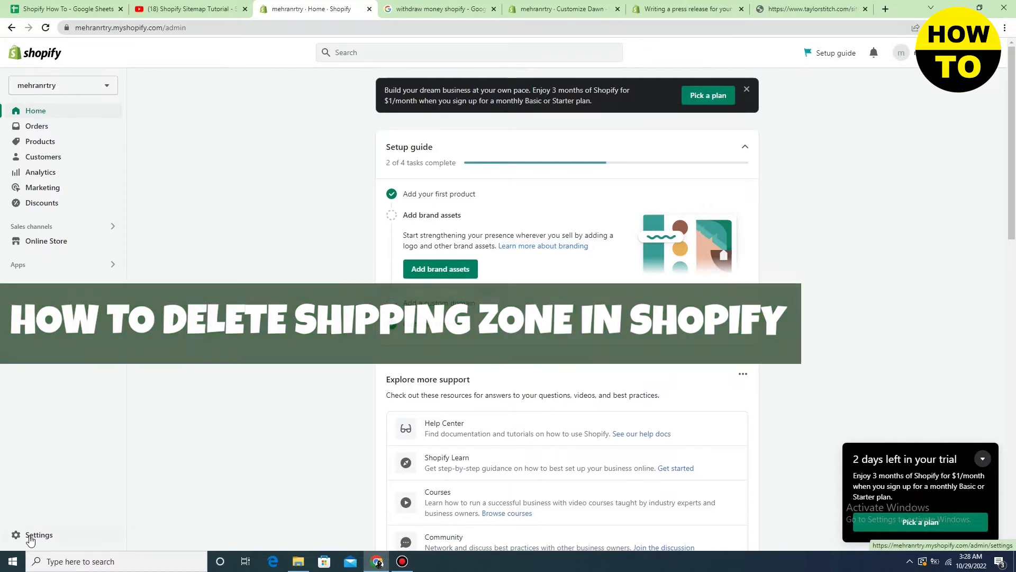
# Show the store details page from the admin sidebar's Settings entry
pyautogui.click(38, 534)
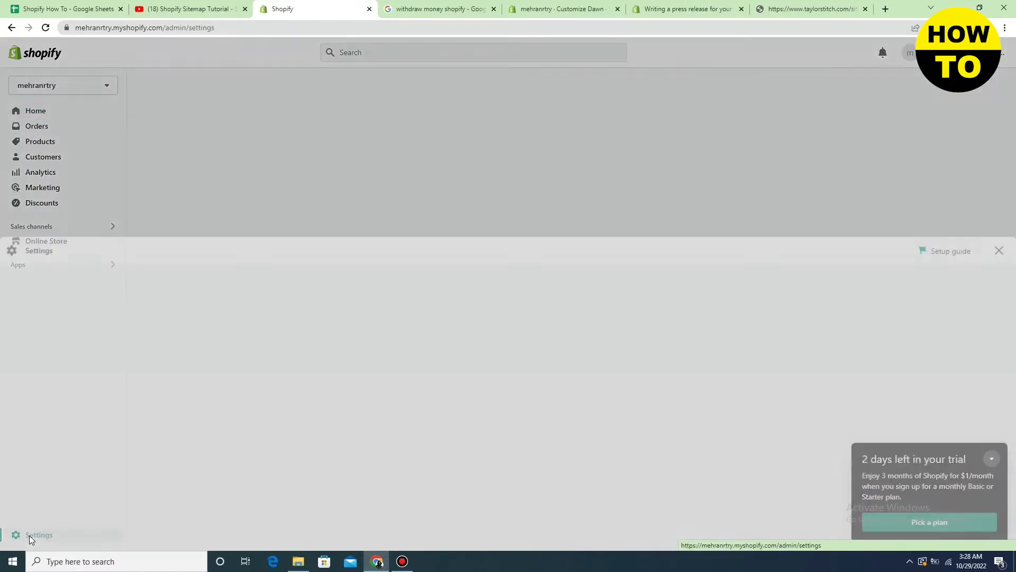
pyautogui.click(39, 534)
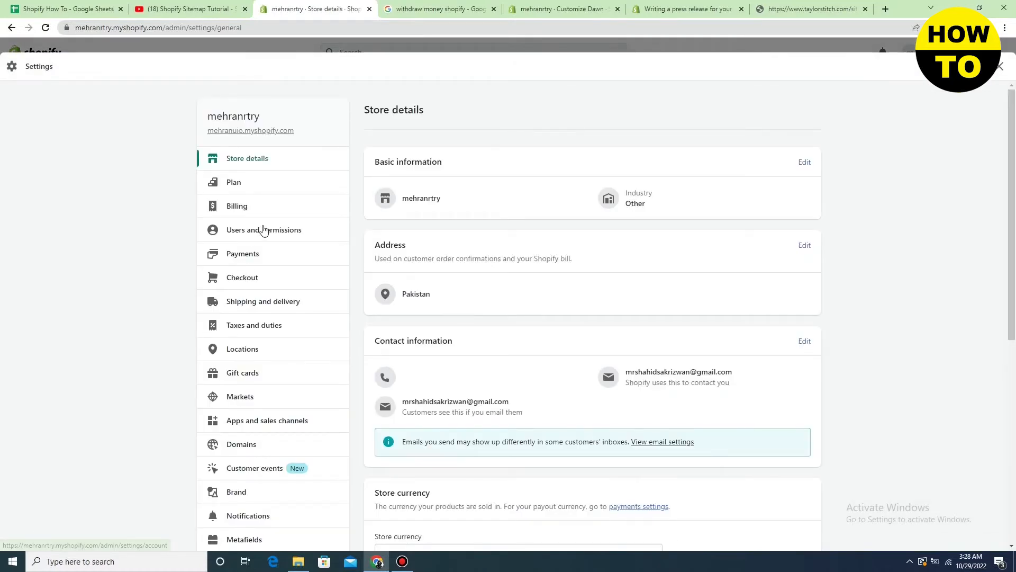
pyautogui.moveTo(281, 370)
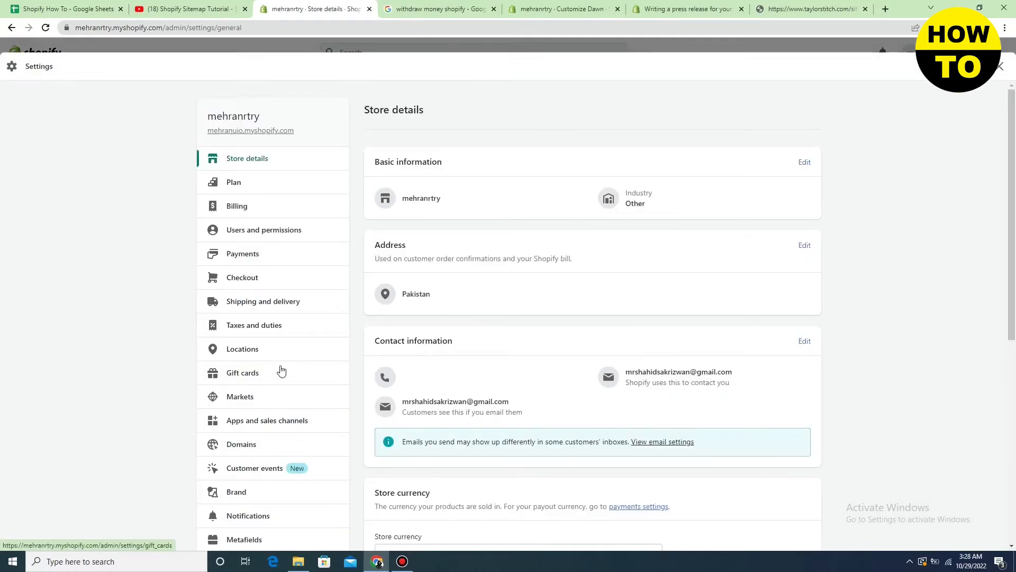
# Manage the General shipping rates profile under Shipping and delivery
pyautogui.click(262, 301)
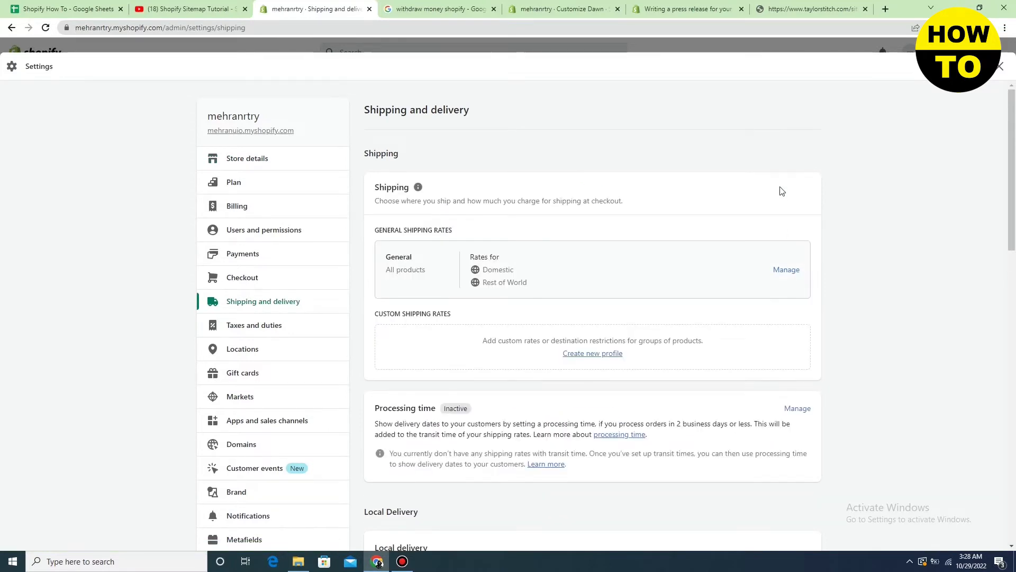
pyautogui.click(787, 270)
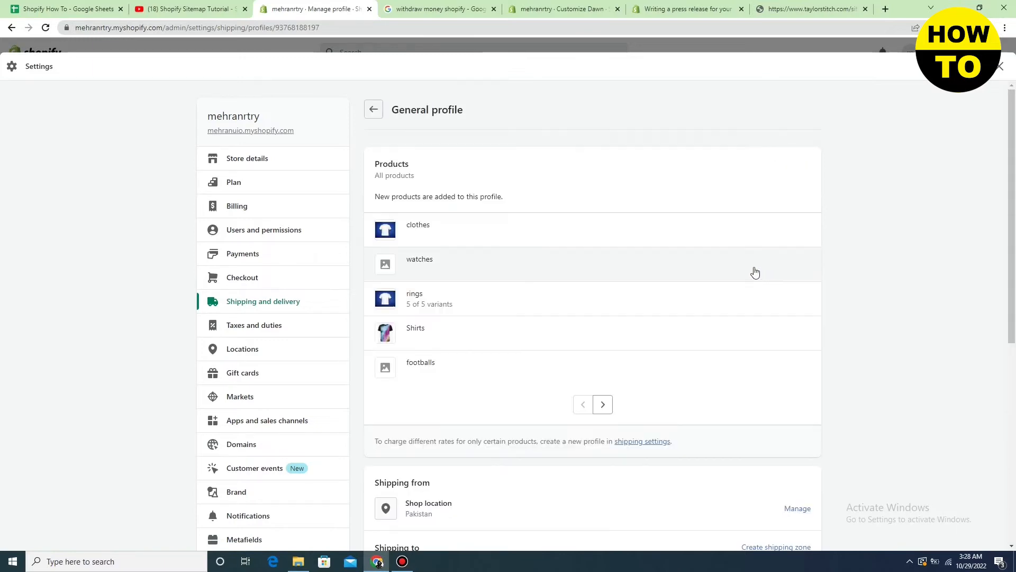
# Start a new shipping zone under Shipping to, with an empty name and country list
pyautogui.scroll(-3)
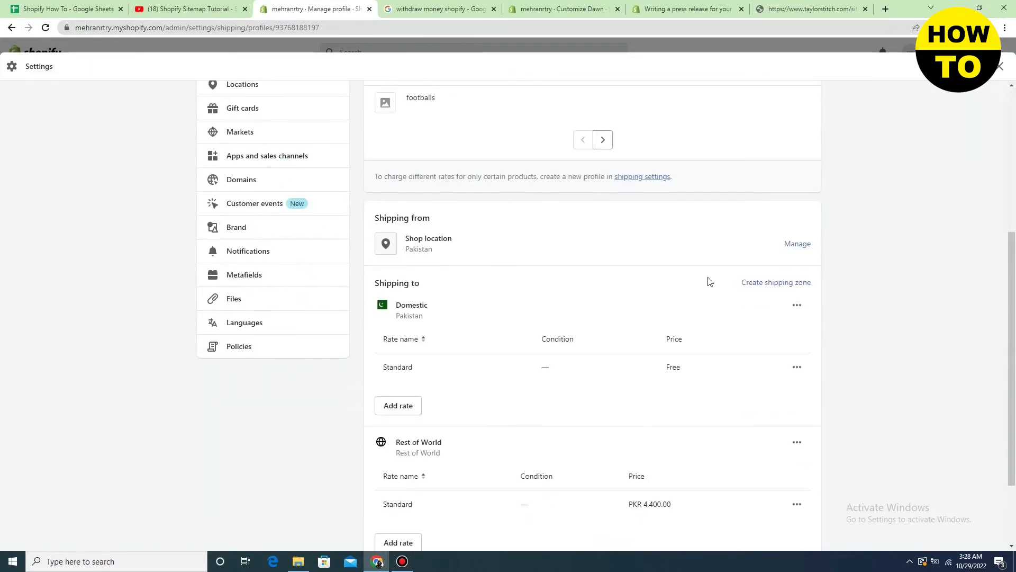
pyautogui.scroll(-3)
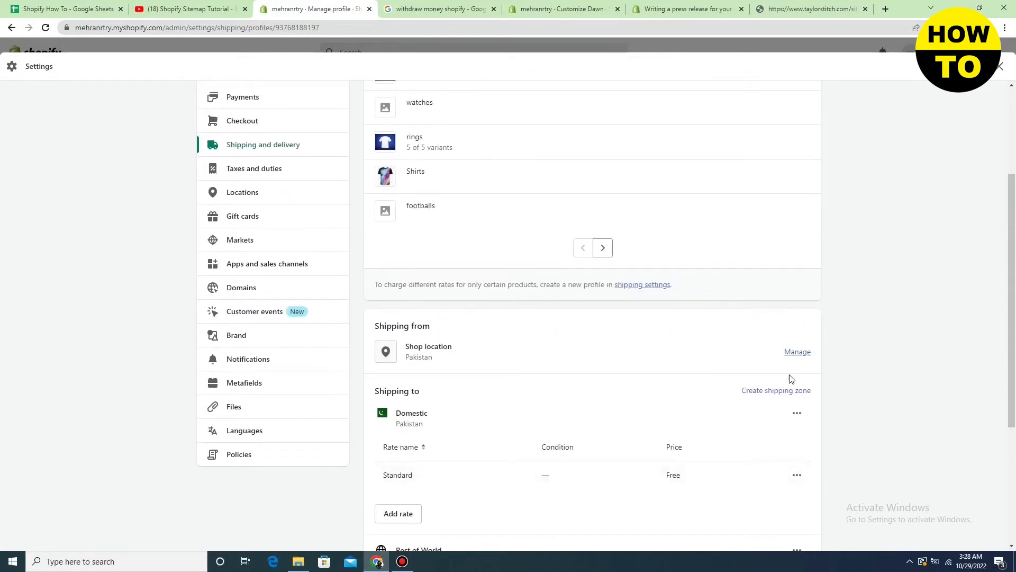
pyautogui.click(776, 389)
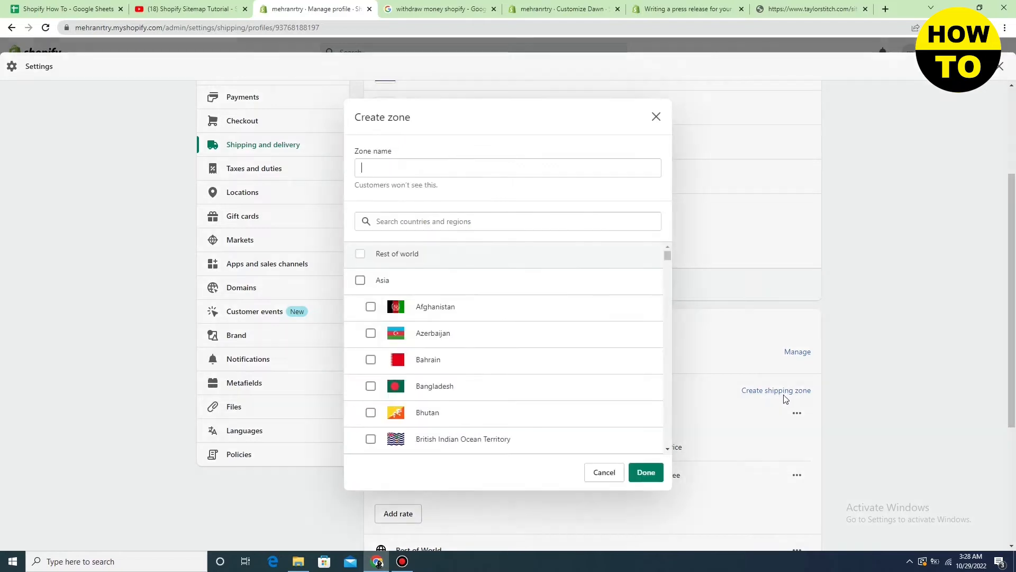
# Name the zone 'new' and include Bangladesh in it
pyautogui.click(507, 168)
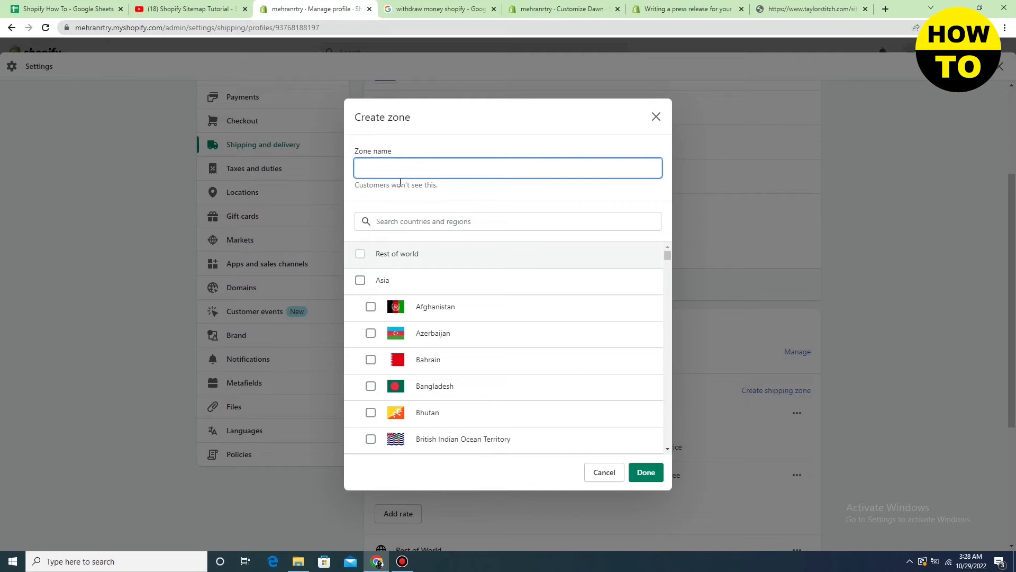
pyautogui.write('d')
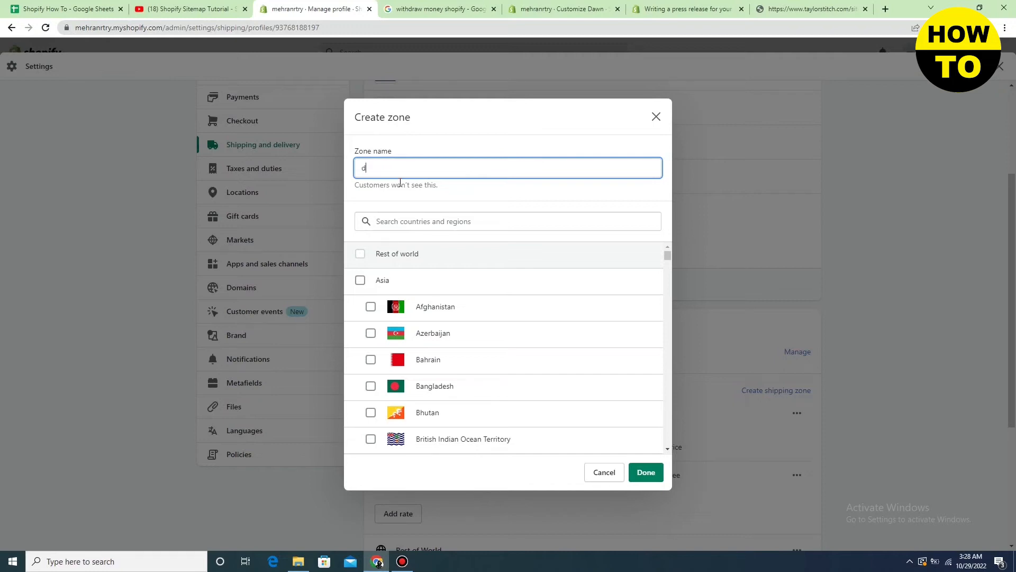
pyautogui.write('r')
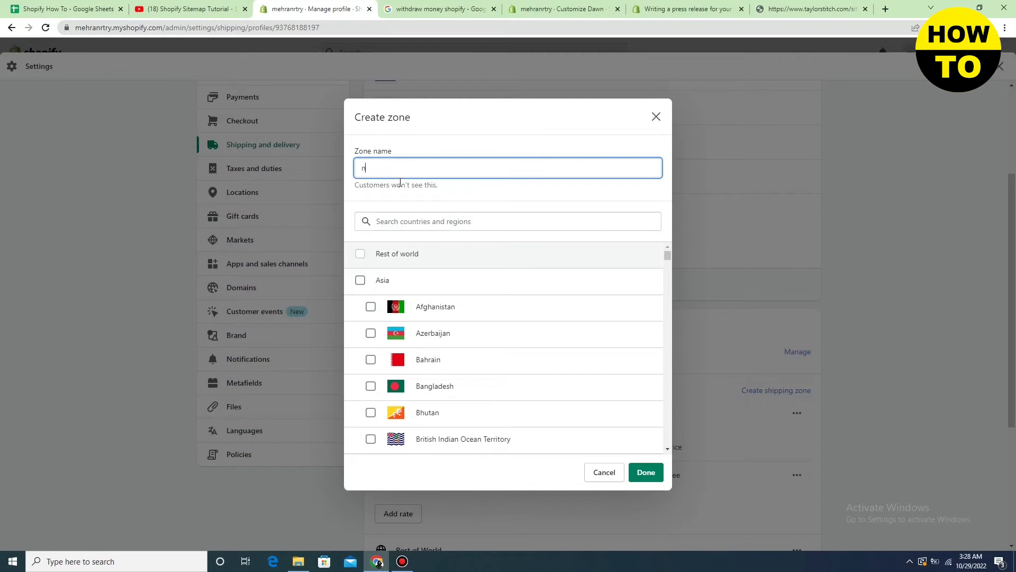
pyautogui.write('new')
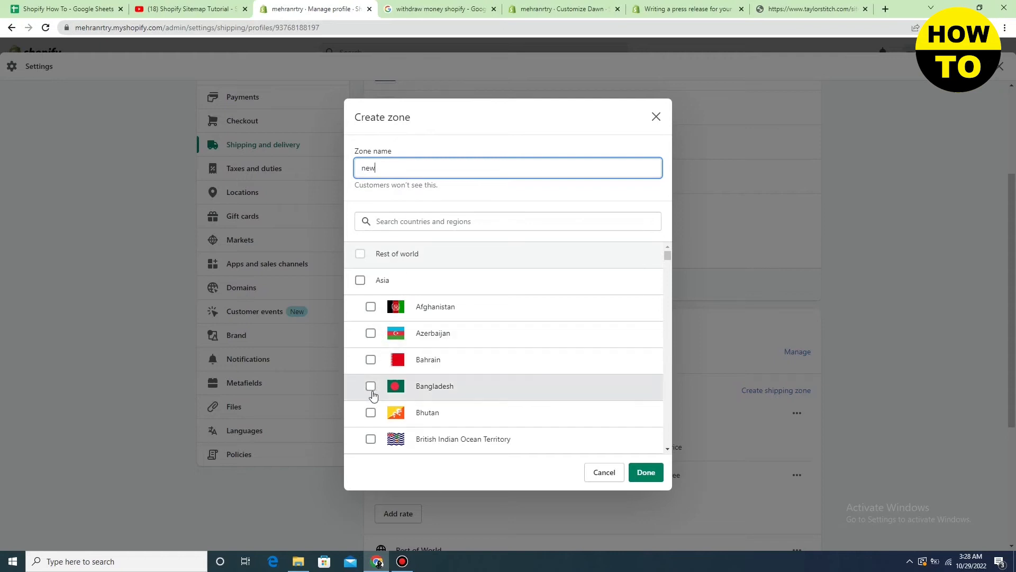
pyautogui.click(371, 385)
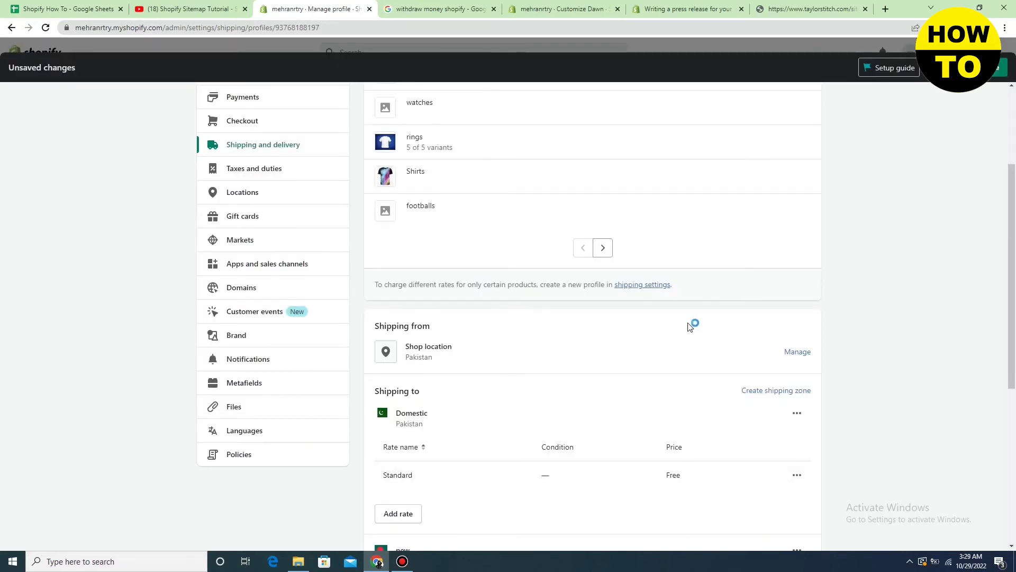
# Delete the 'new' zone and save, keeping Domestic and Rest of World
pyautogui.scroll(-3)
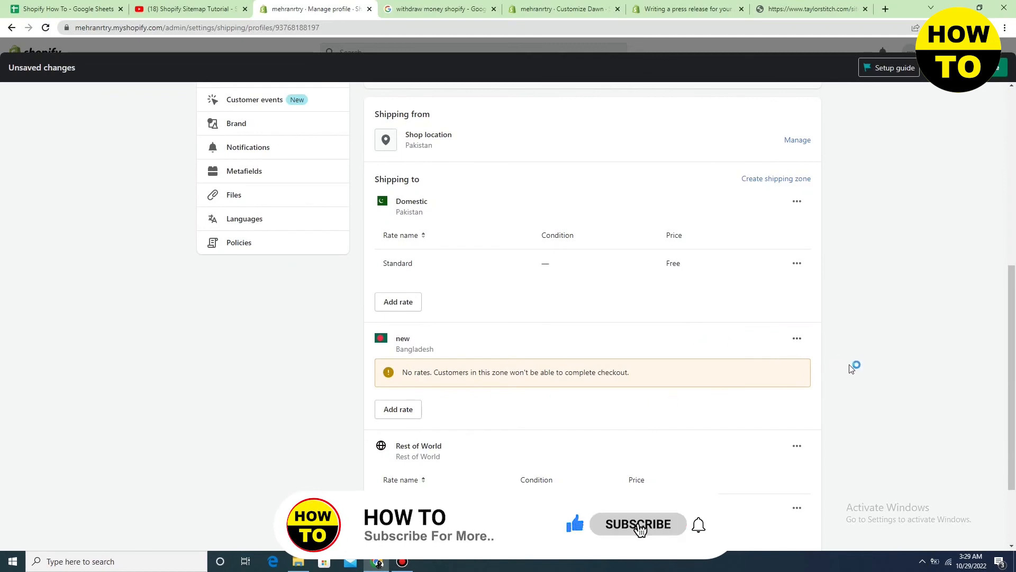
pyautogui.click(797, 340)
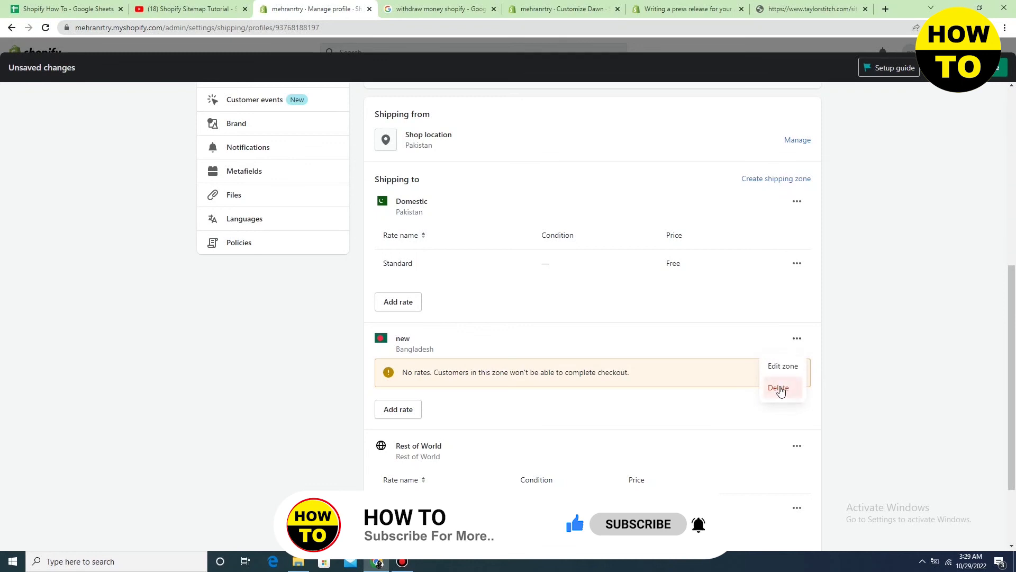
pyautogui.click(778, 388)
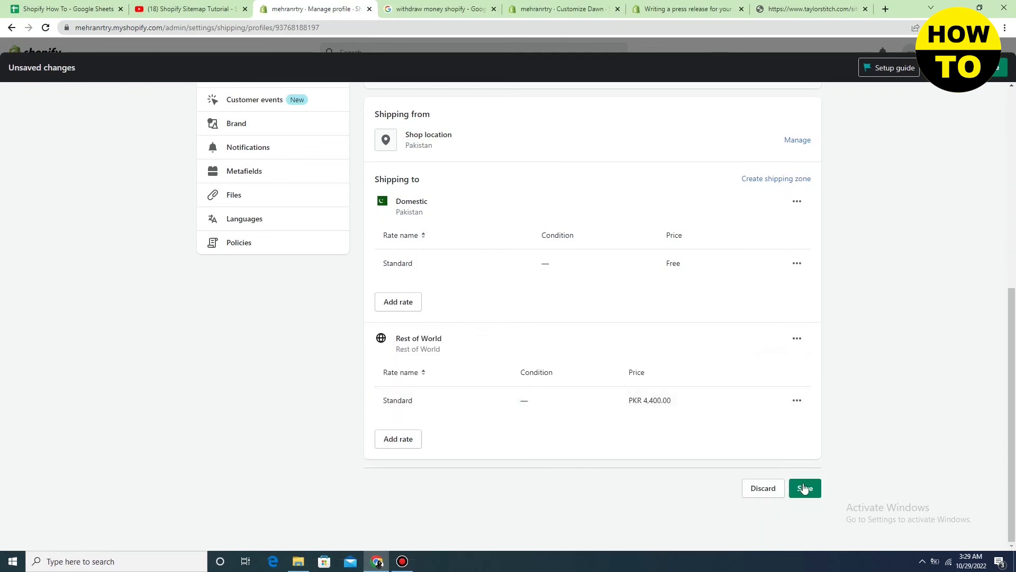
pyautogui.click(804, 488)
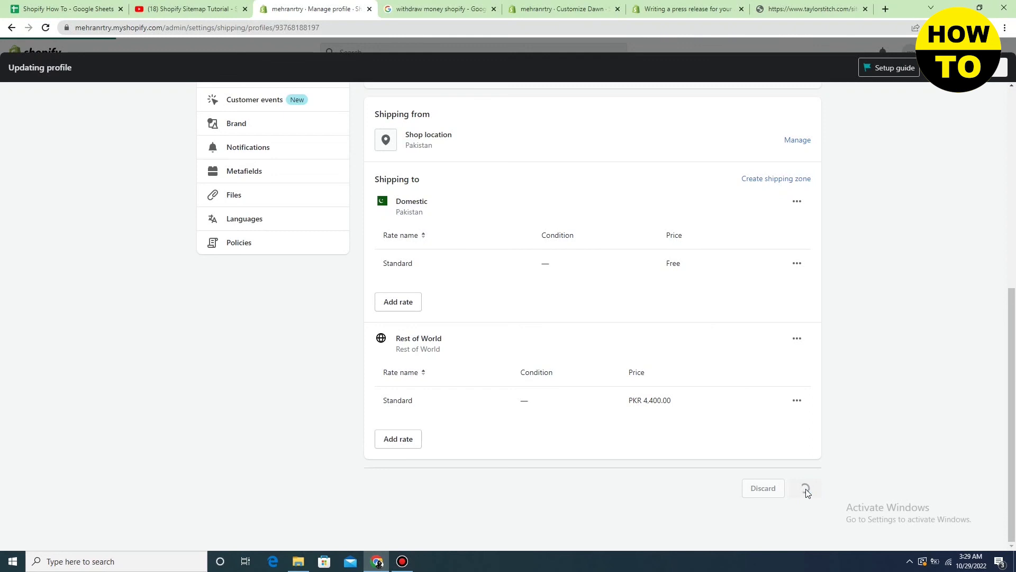
pyautogui.click(804, 488)
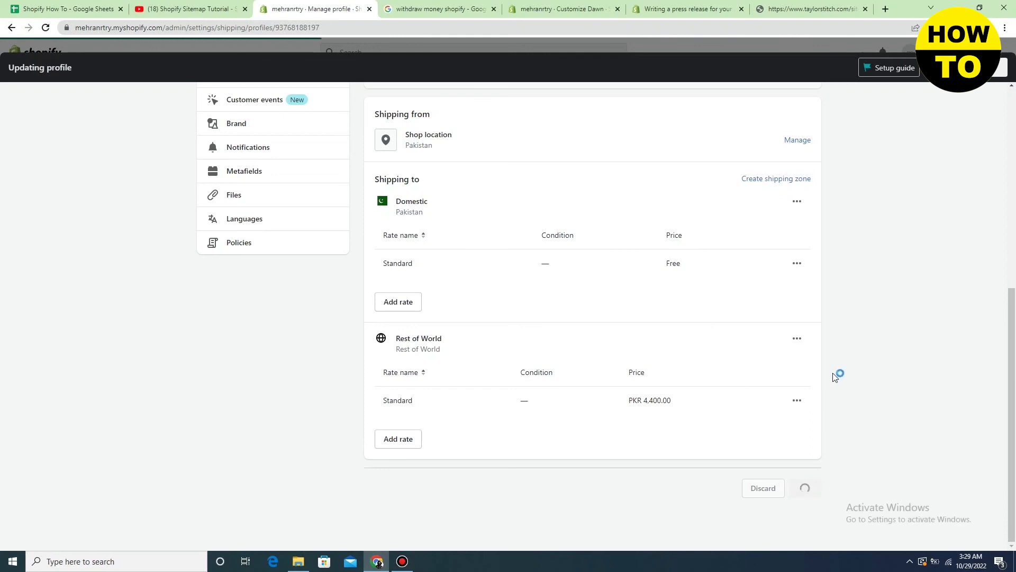